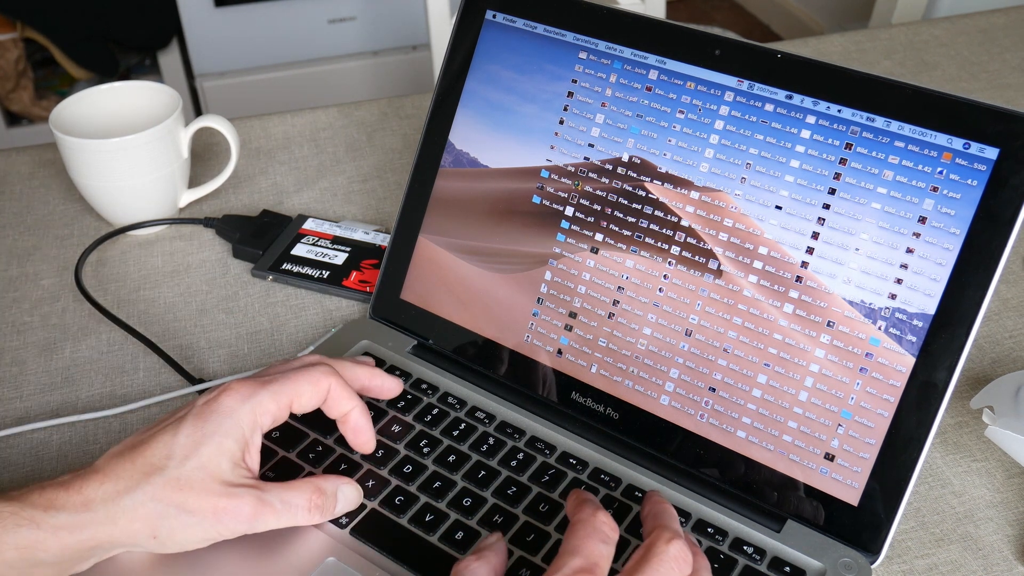
- Search Spotlight for 'carbon Copy Cloner' and launch it from the results
text(calendar 366 II)
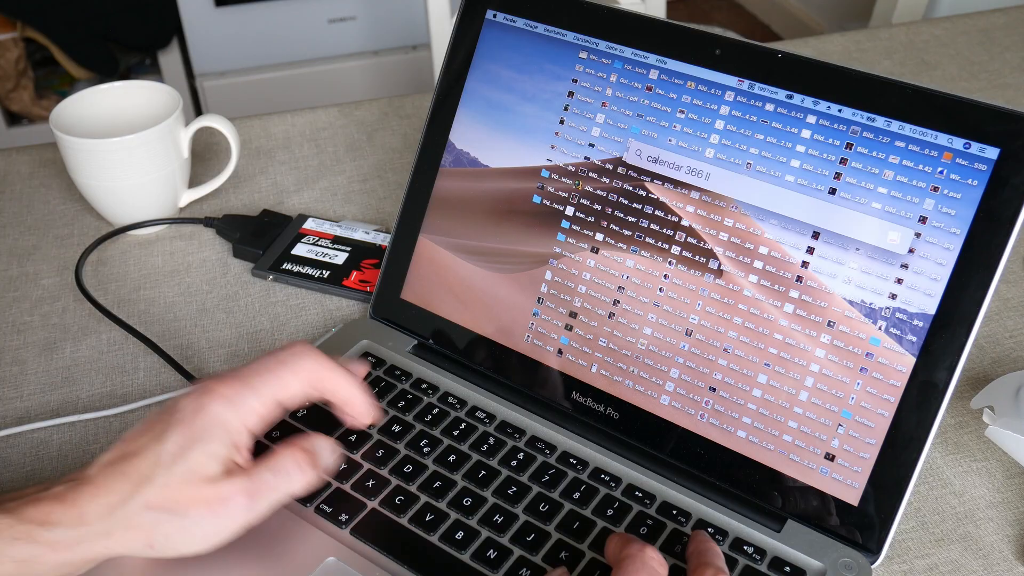
text(carbon Copy Cloner)
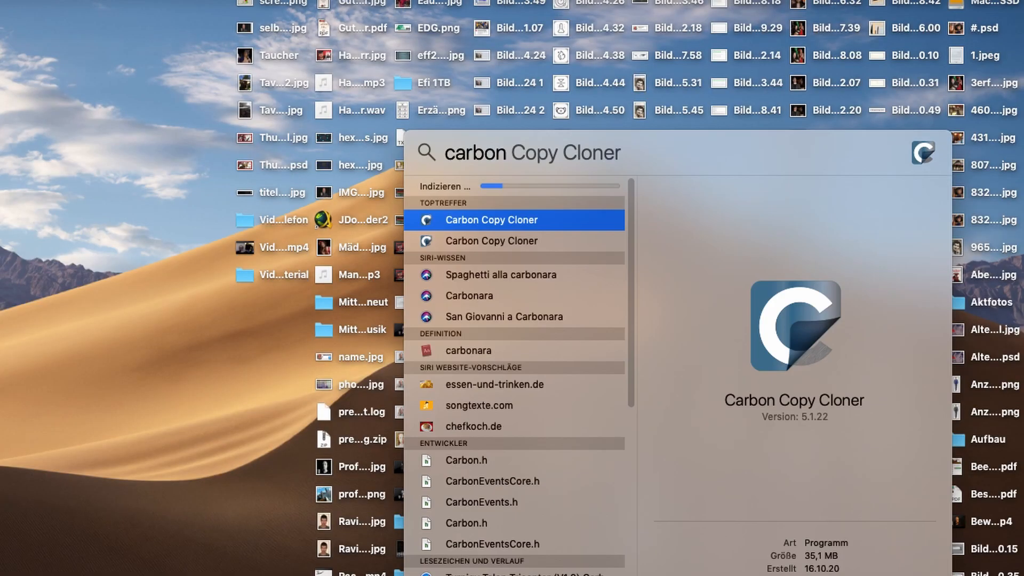
click(492, 219)
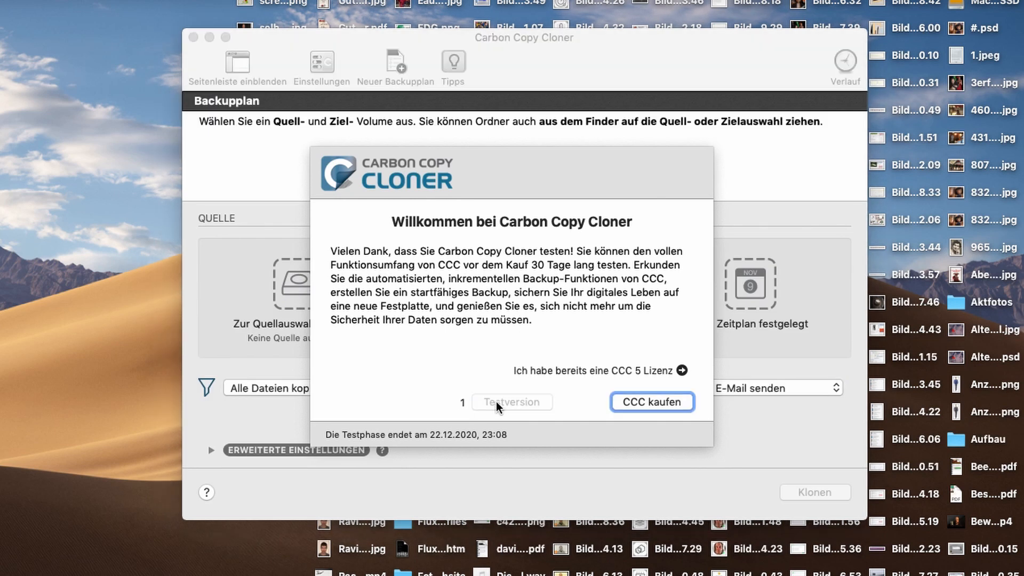
- Continue the trial and clone Macbook2012 to MacintoshSSD with SafetyNet set to Aus
click(511, 402)
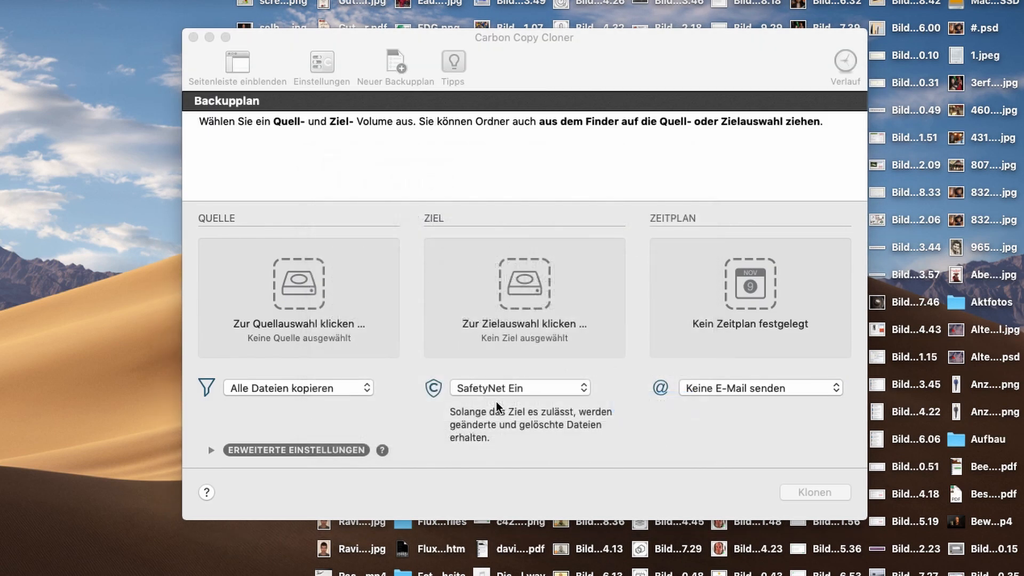
click(298, 283)
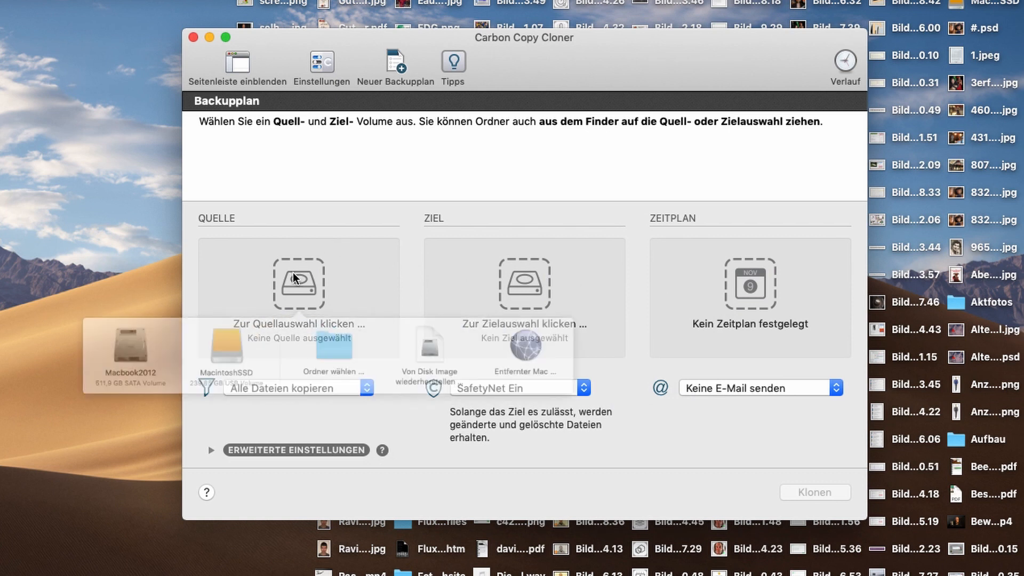
click(131, 356)
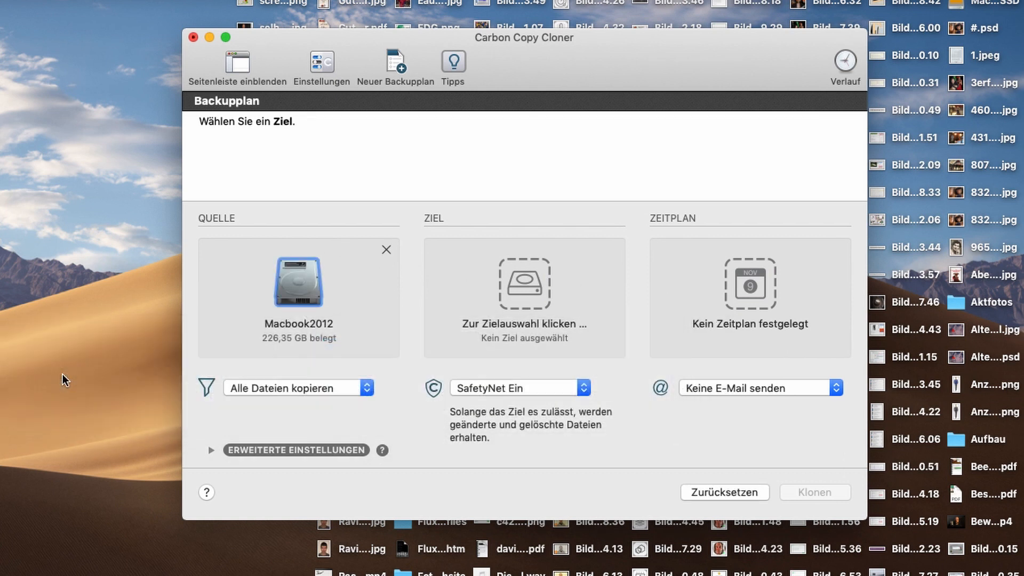
click(524, 297)
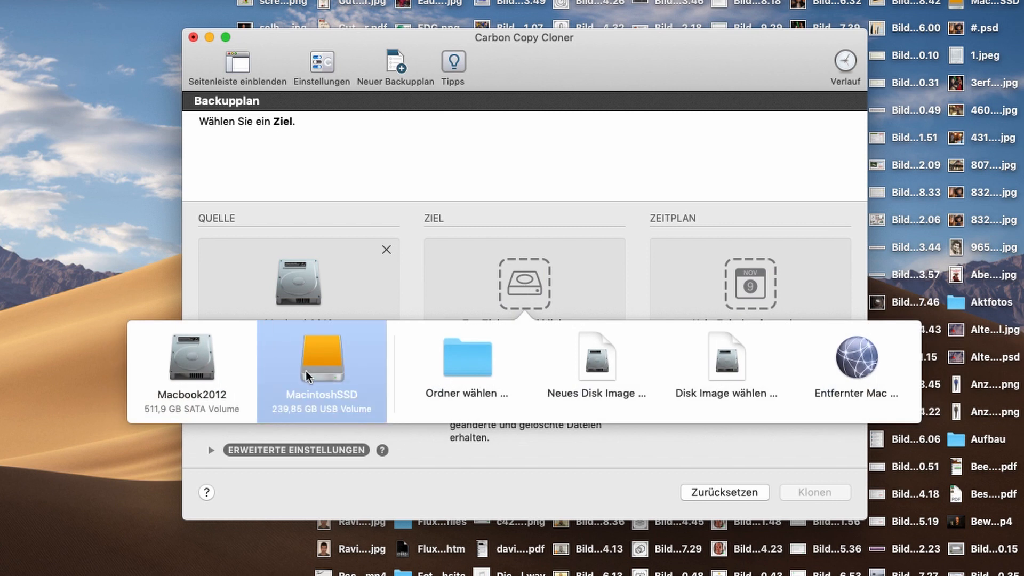
click(321, 372)
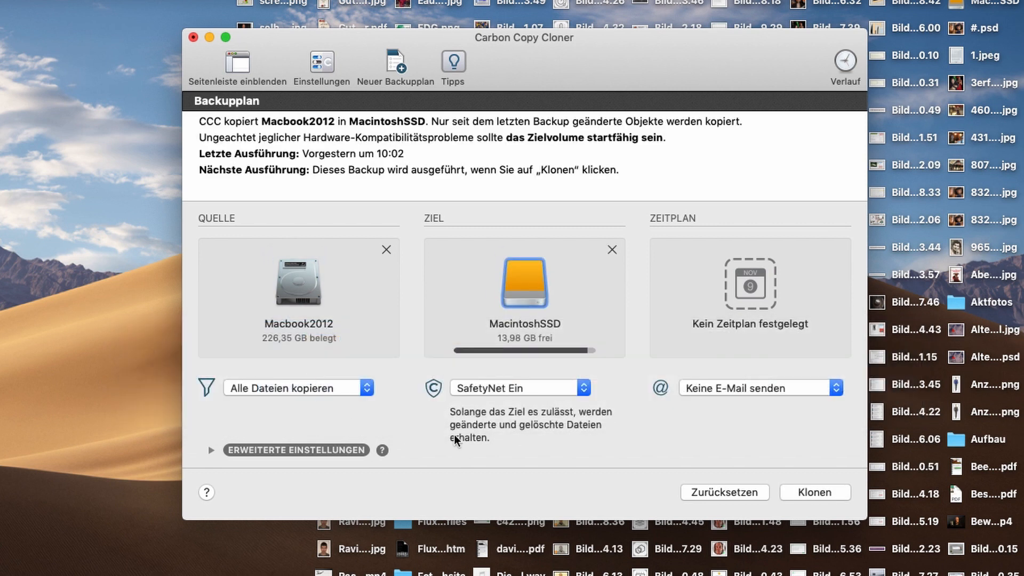
click(518, 387)
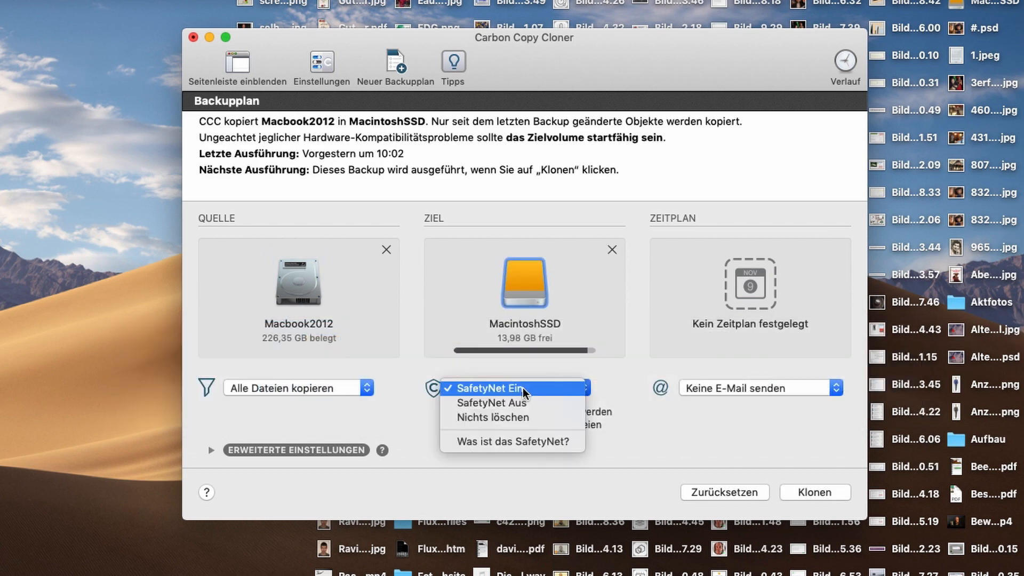
click(492, 402)
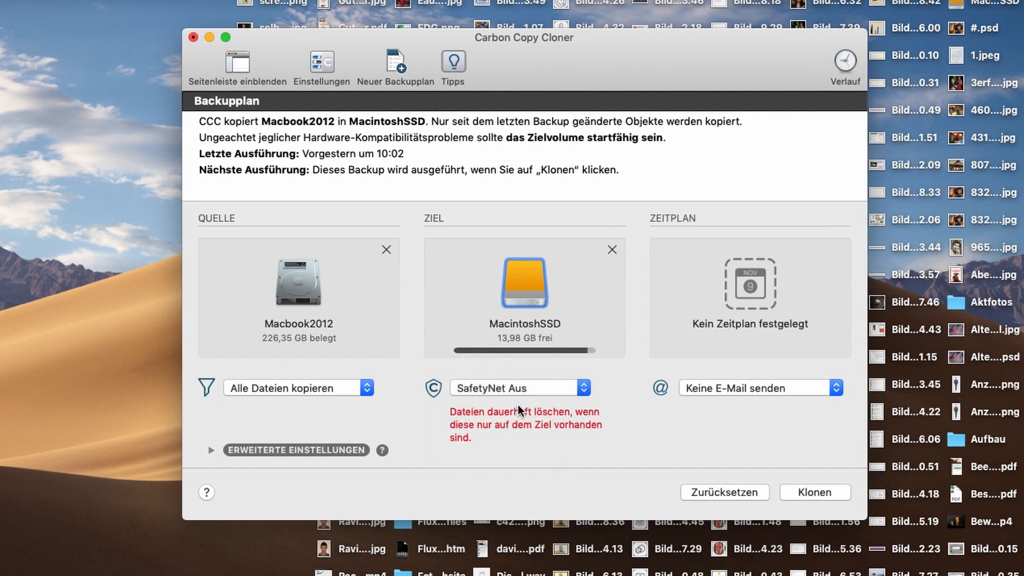
mouse_move(814, 492)
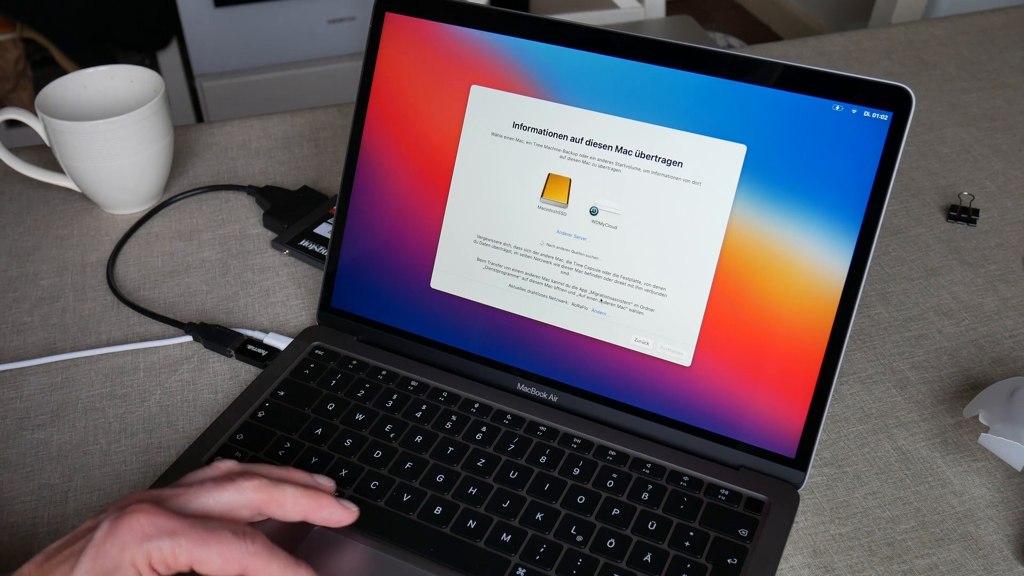
- Migrate from MacintoshSSD, excluding the Gisa account from the transfer
click(546, 199)
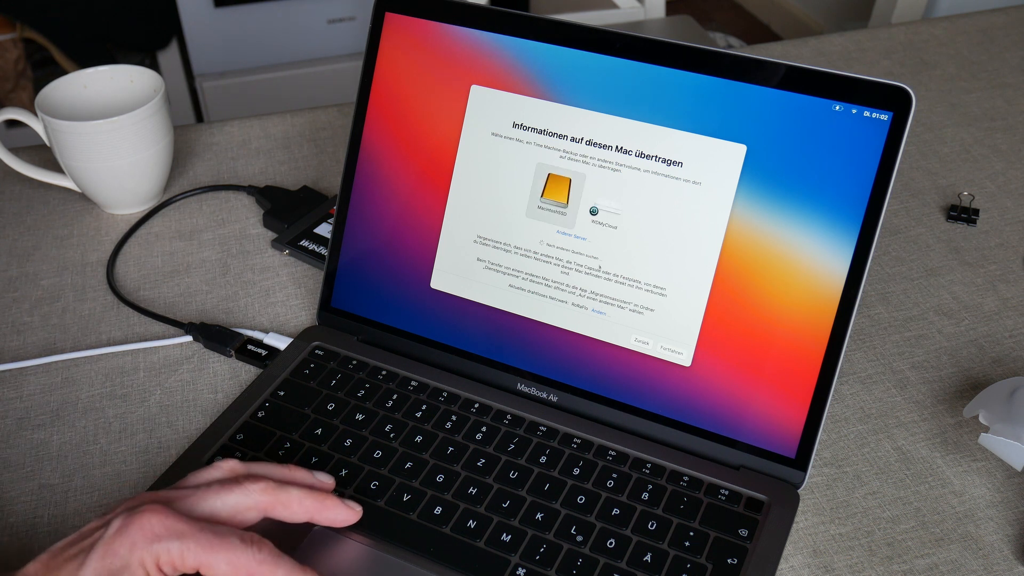
click(681, 342)
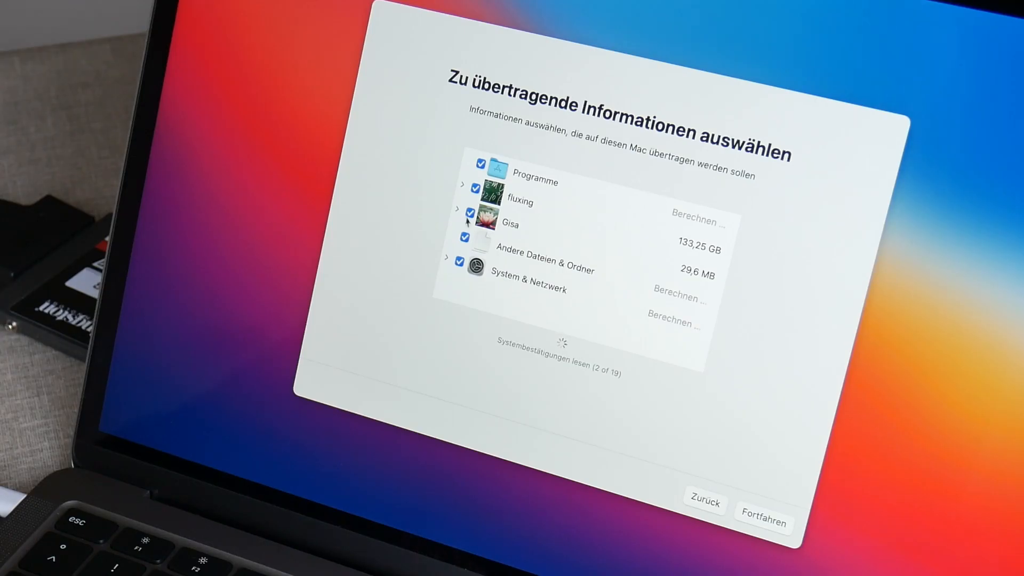
click(476, 213)
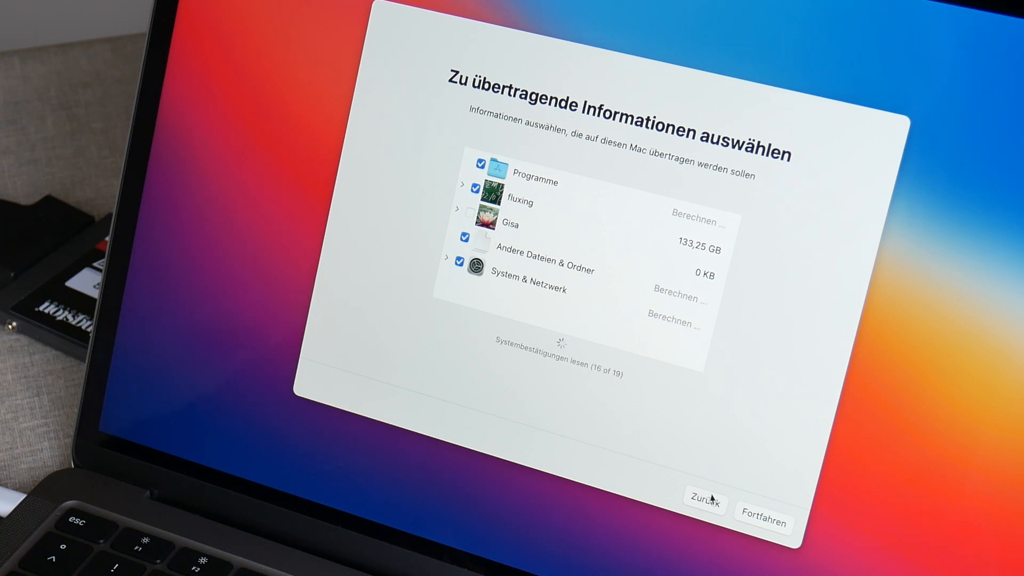
click(763, 522)
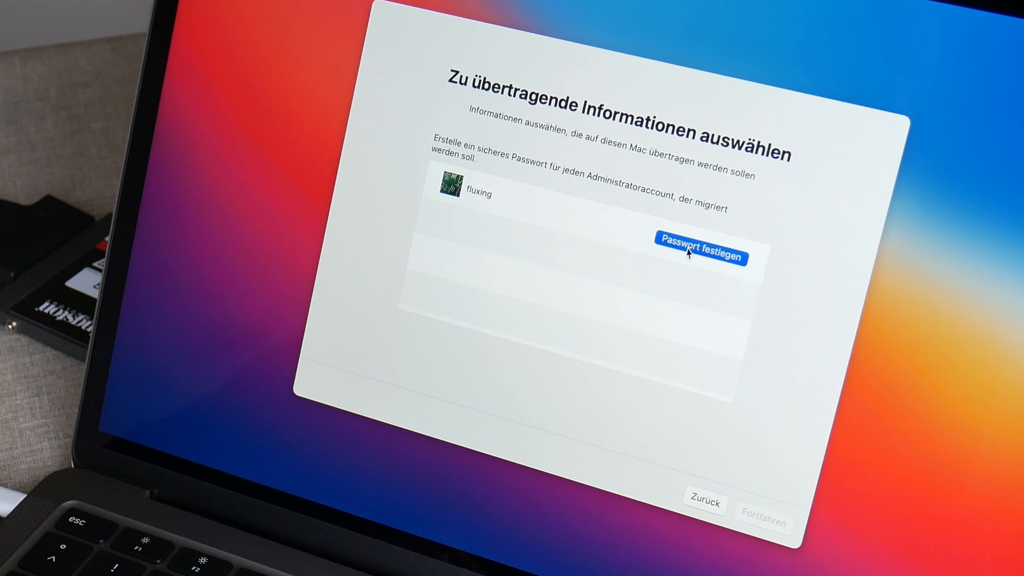
- Set a password for the fluxing account and start the transfer
click(701, 254)
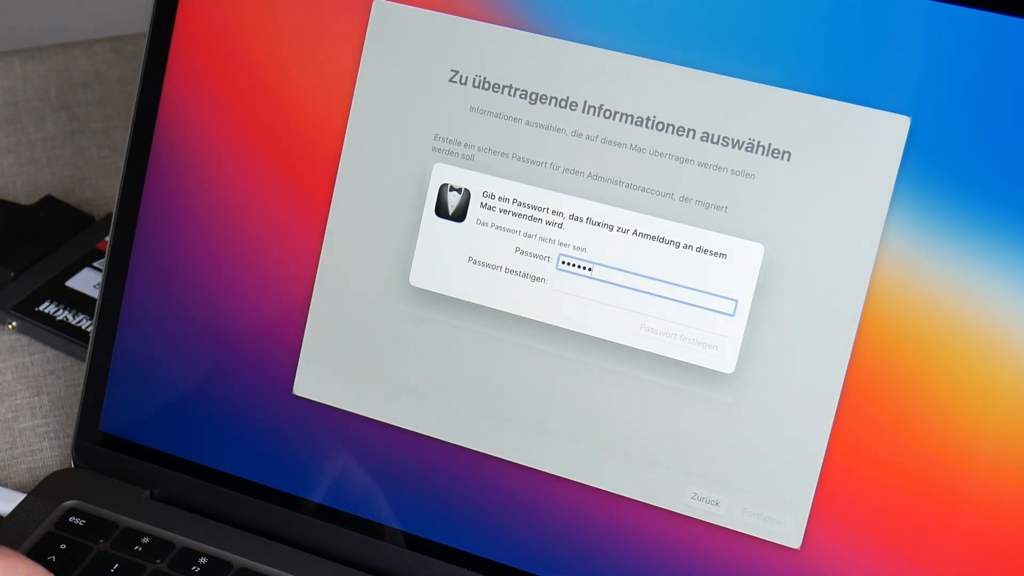
click(678, 329)
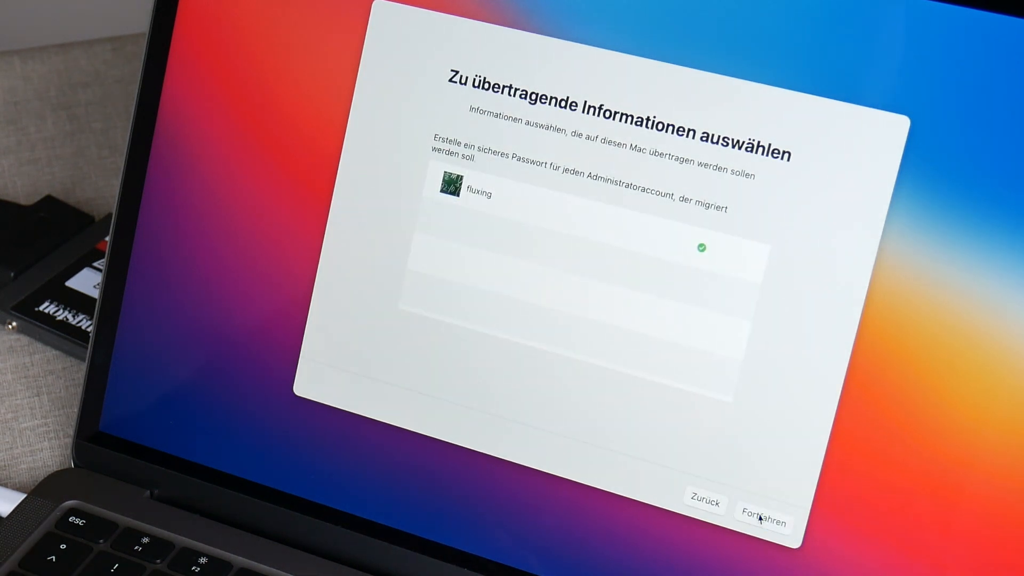
click(763, 521)
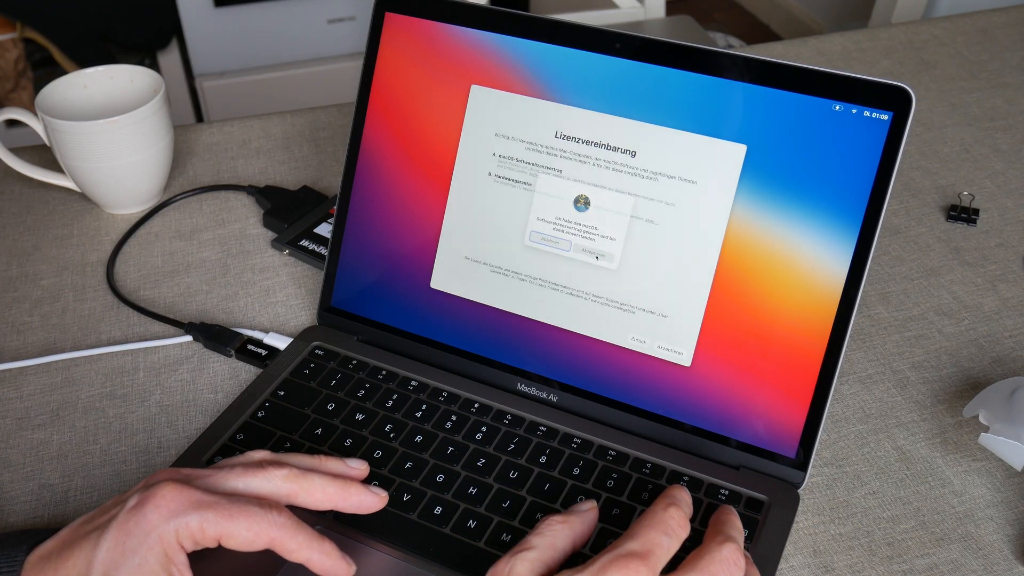
- Accept the macOS licence with Akzeptieren, then click Fertig once migration completes
click(590, 252)
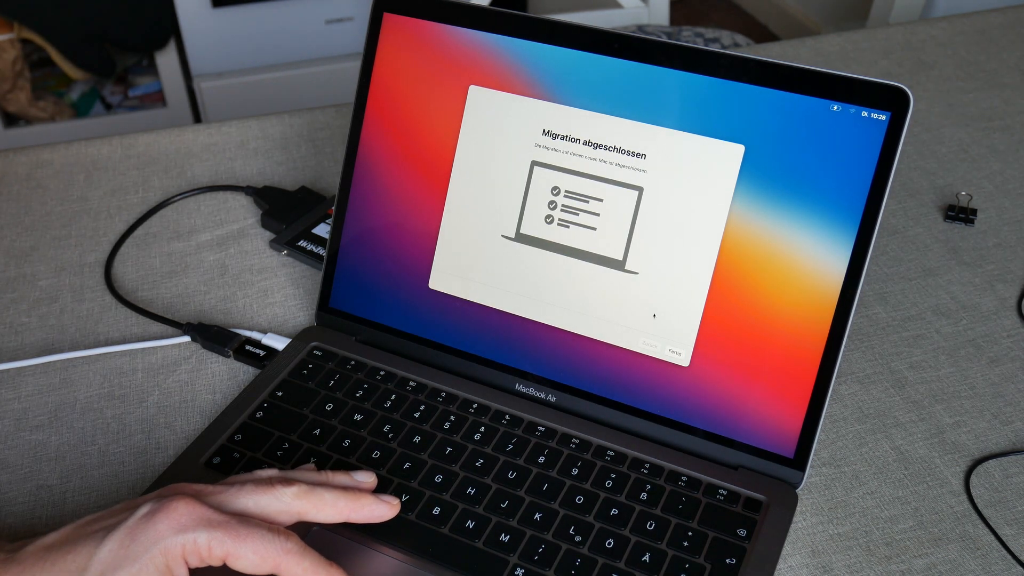
click(675, 344)
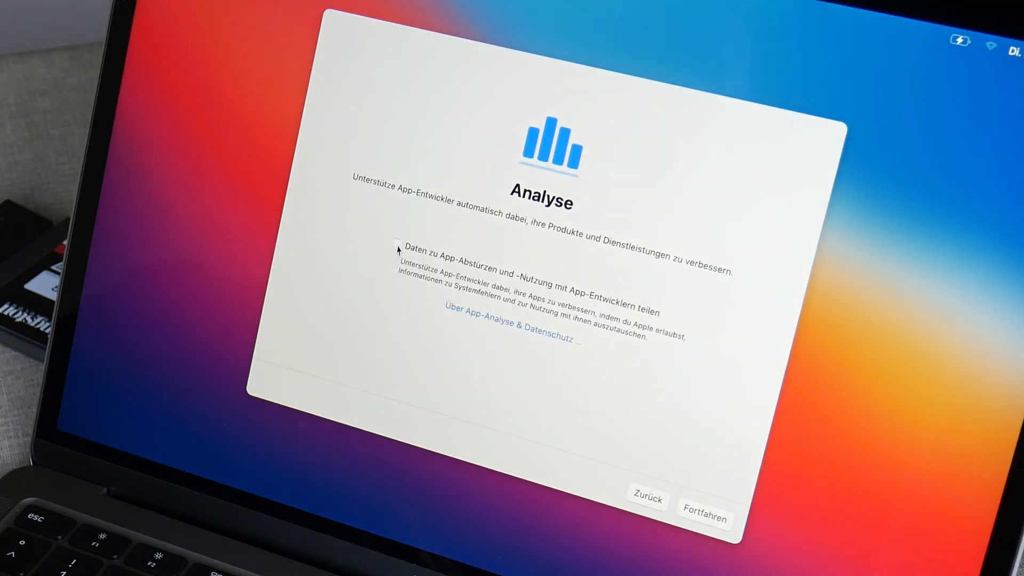
- Continue past Analytics, Screen Time, Siri, FileVault, Touch ID fingerprint and True Tone
click(706, 519)
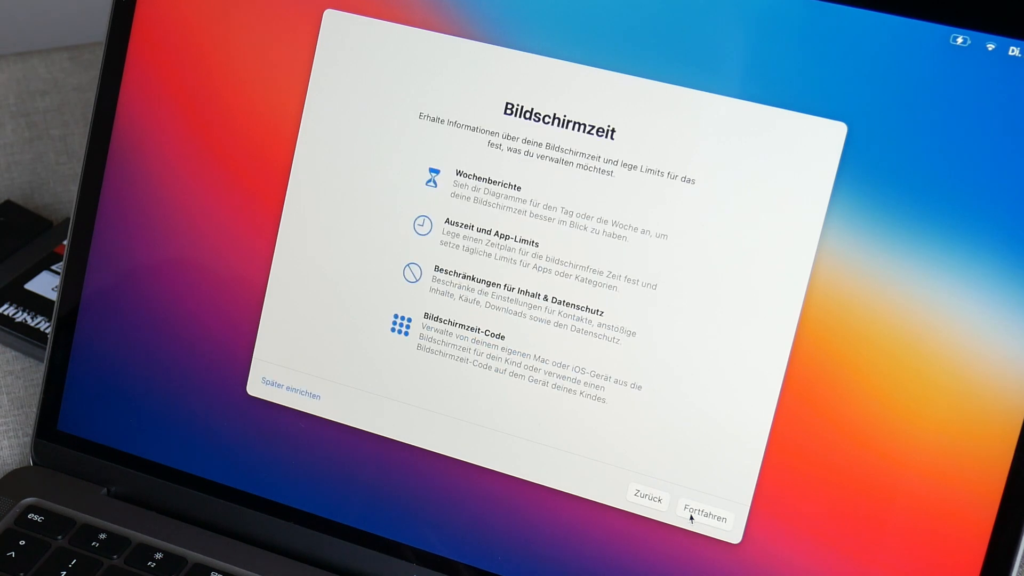
click(704, 516)
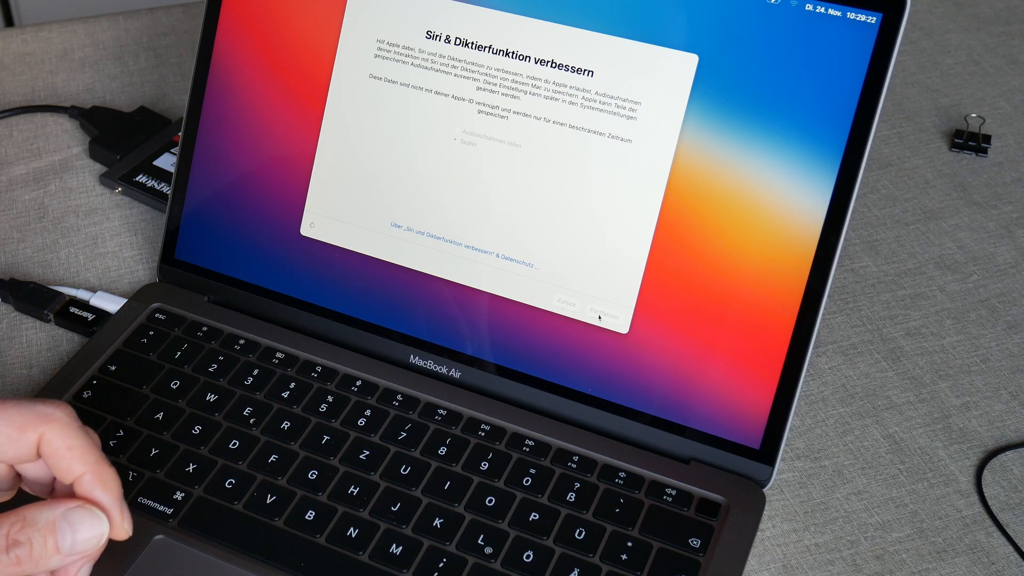
click(605, 300)
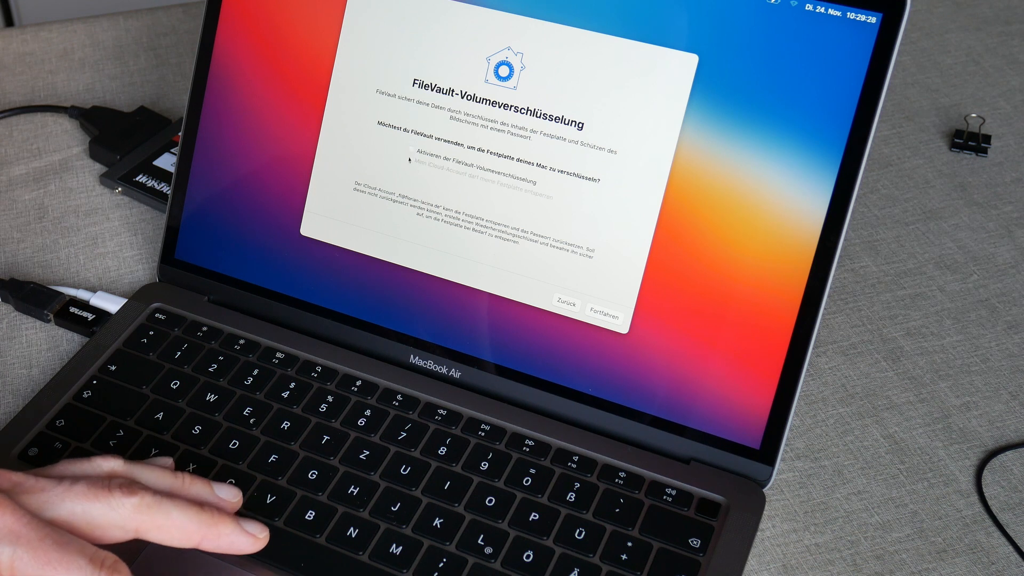
click(607, 308)
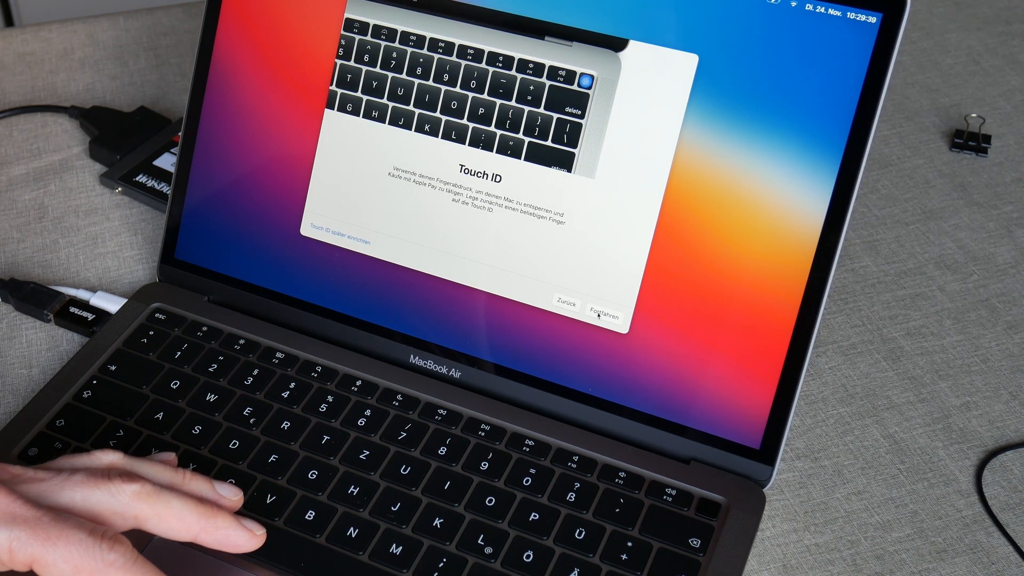
click(604, 305)
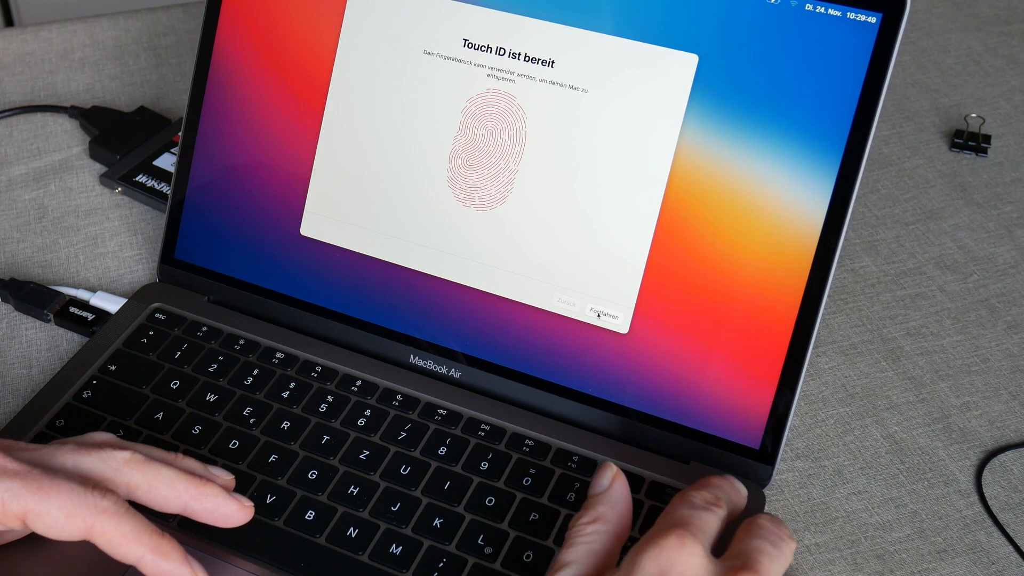
click(601, 304)
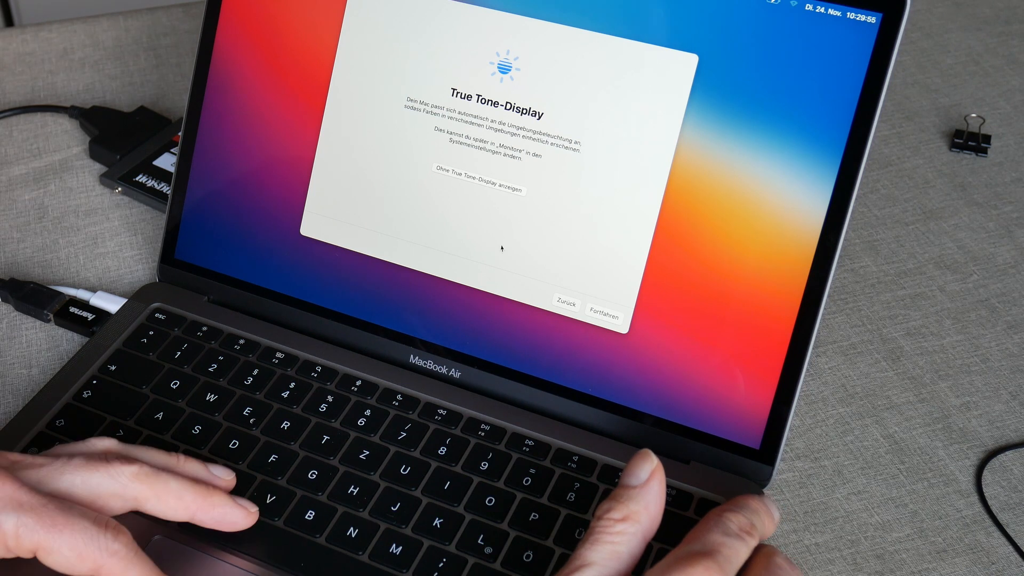
click(605, 306)
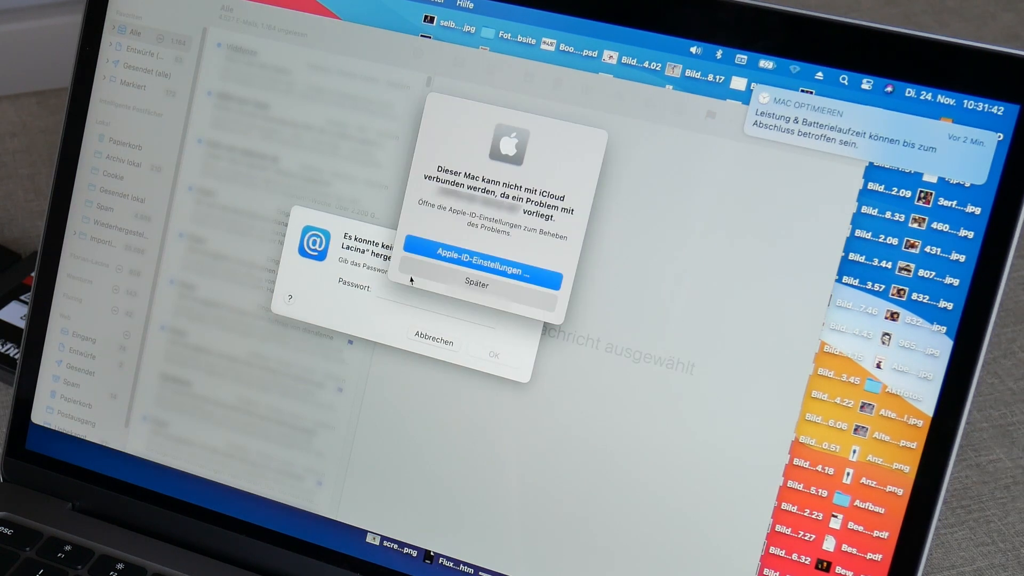
- Open Apple-ID-Einstellungen from the iCloud alert and dismiss the Passwort vergessen? dialog
click(478, 253)
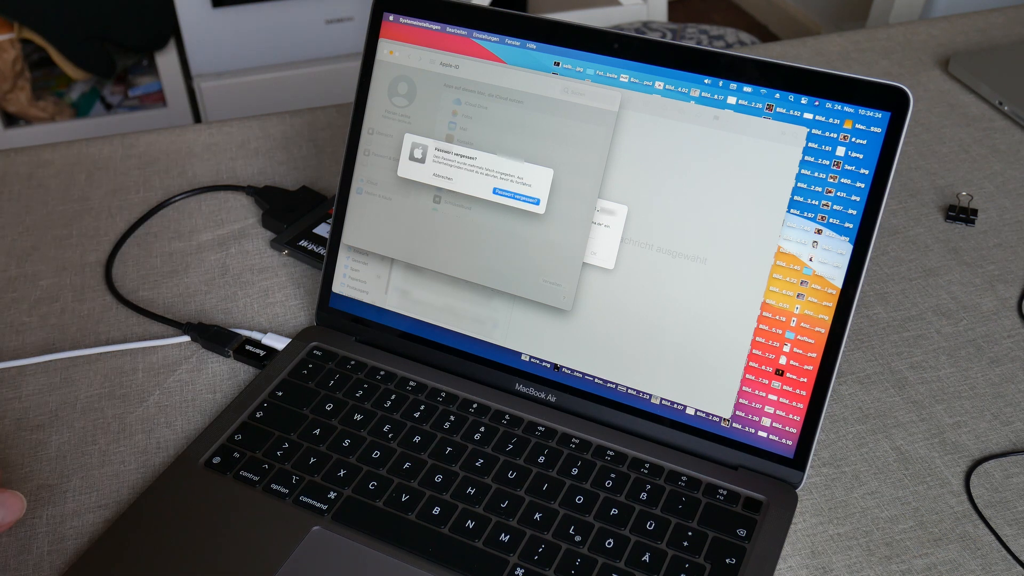
click(513, 189)
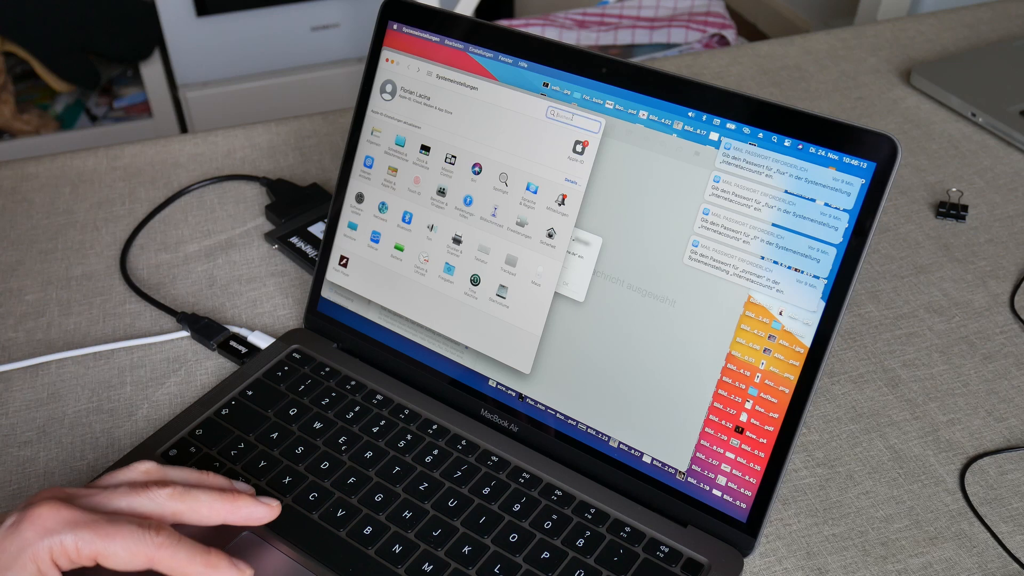
- Find Freigaben by searching 'freiga', uncheck Internetfreigabe, and go back to the overview
text(freigabe)
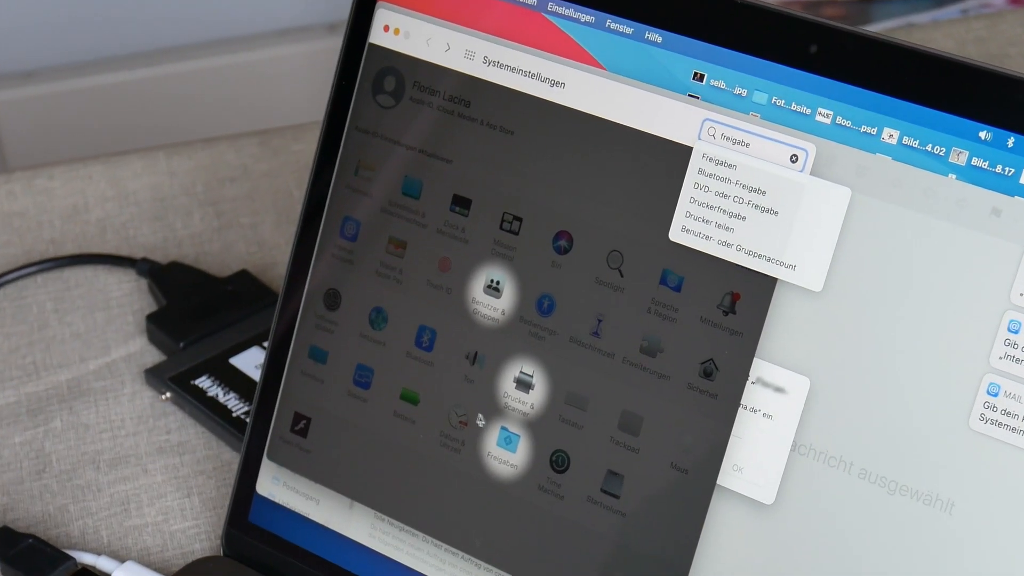
click(718, 157)
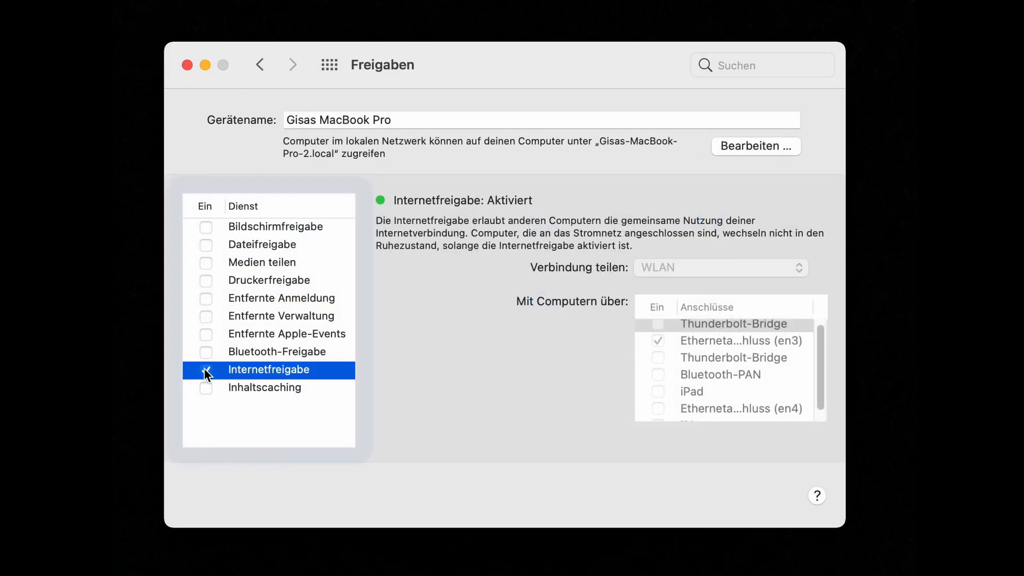
click(206, 369)
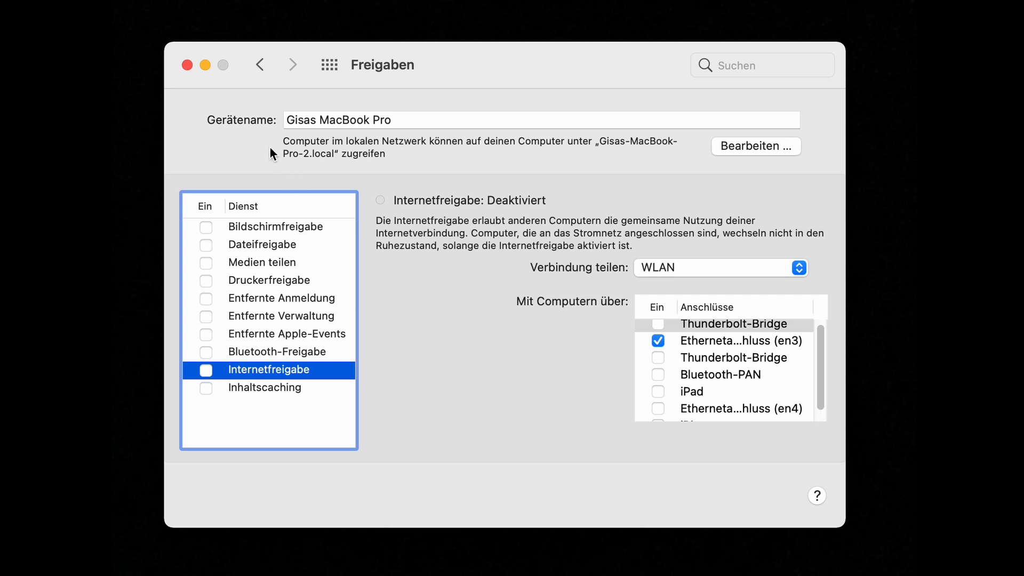
click(259, 64)
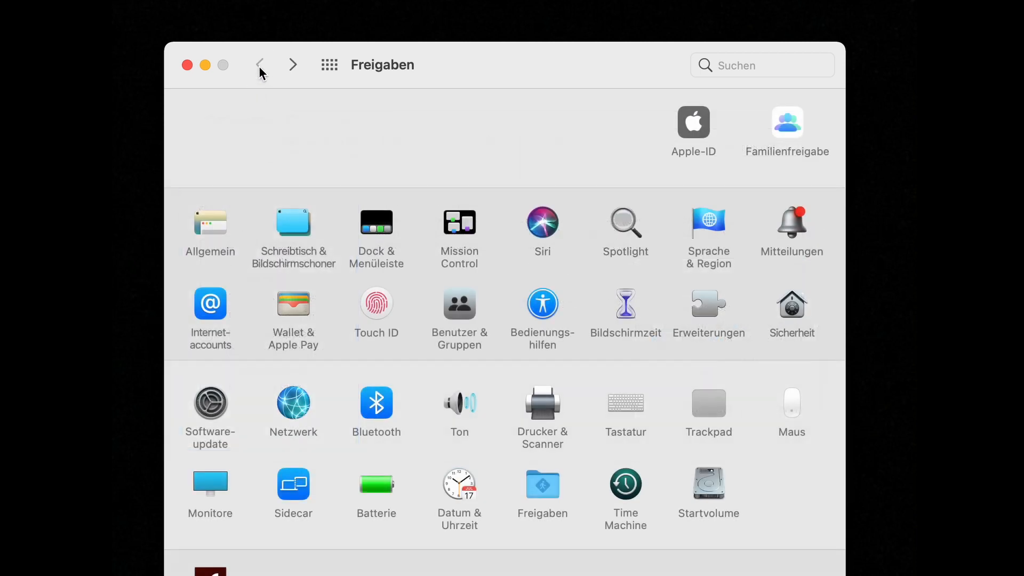